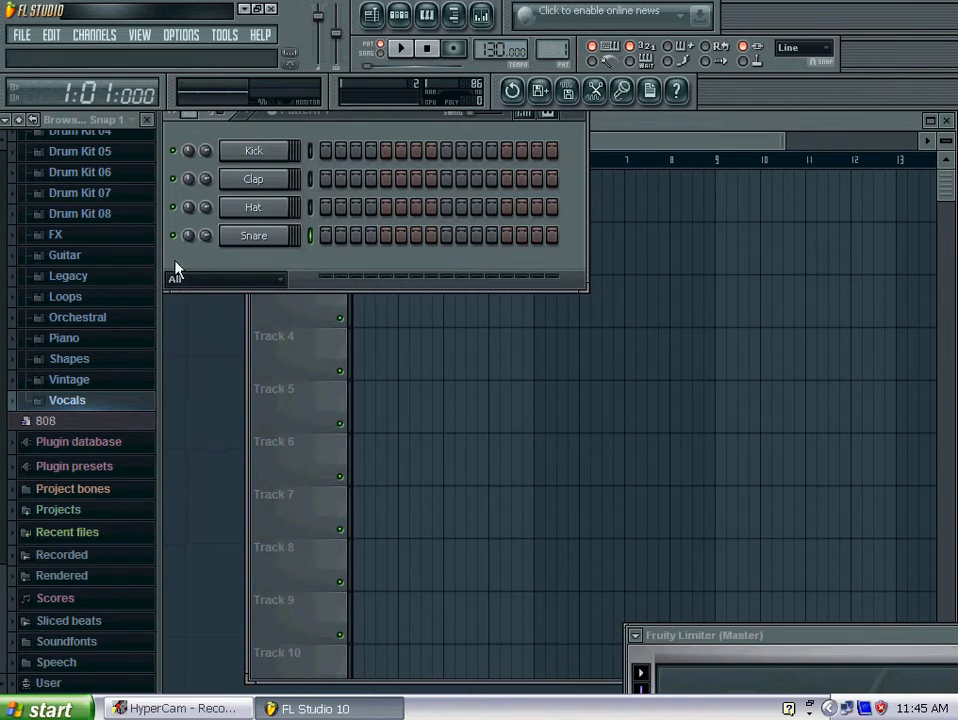
mouse_move(90, 410)
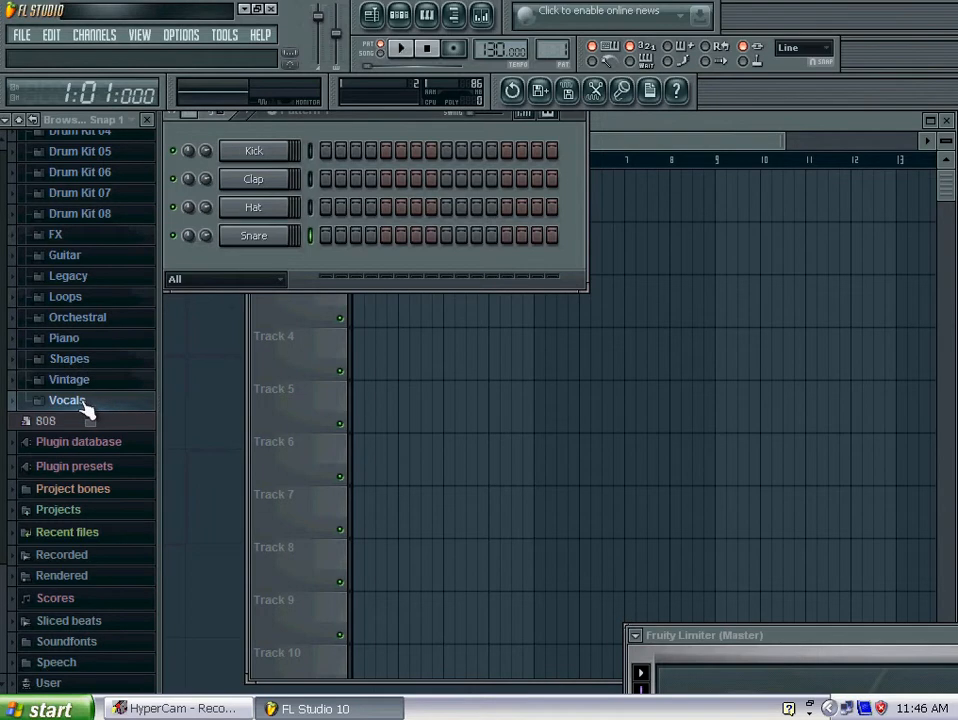
Step: Expand the Vocals folder and add the FLS_AreUHere vocal sample as a channel
left_click(67, 400)
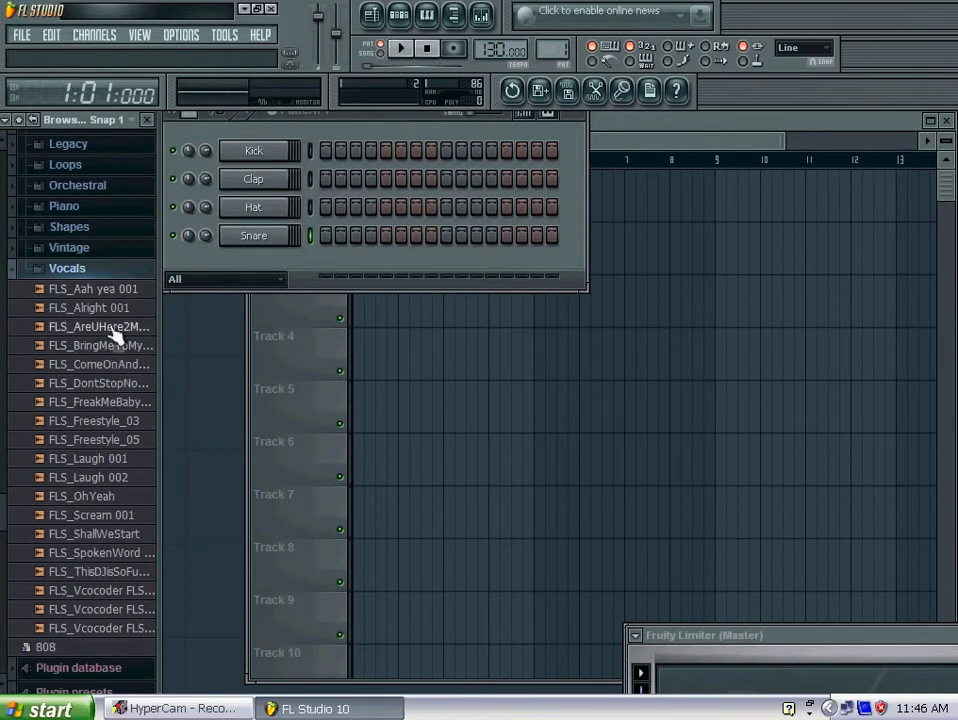
left_click(98, 327)
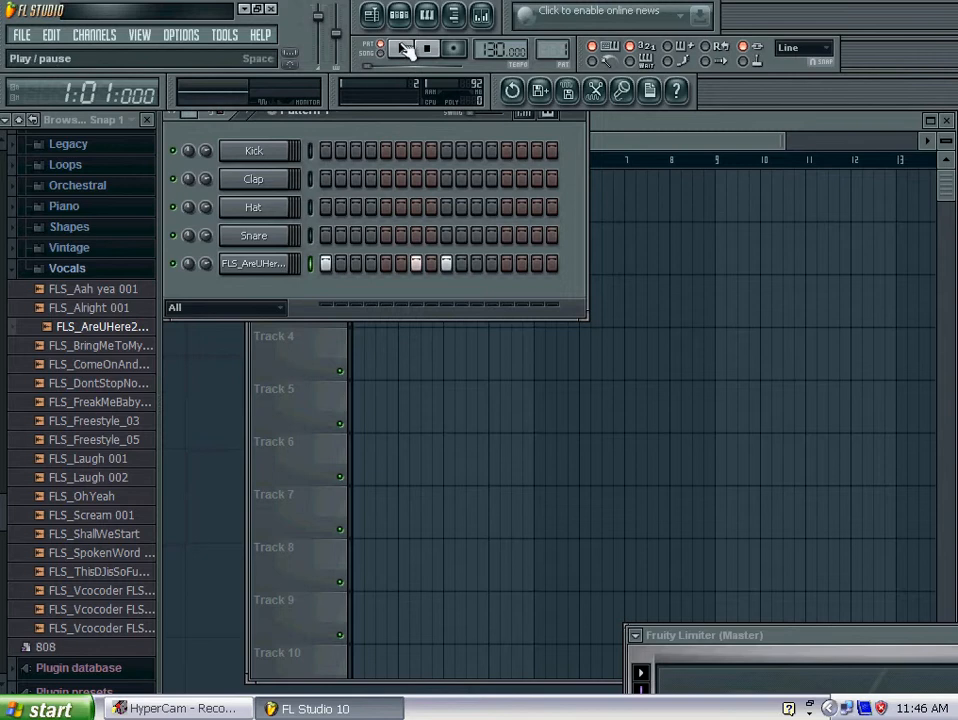
left_click(402, 49)
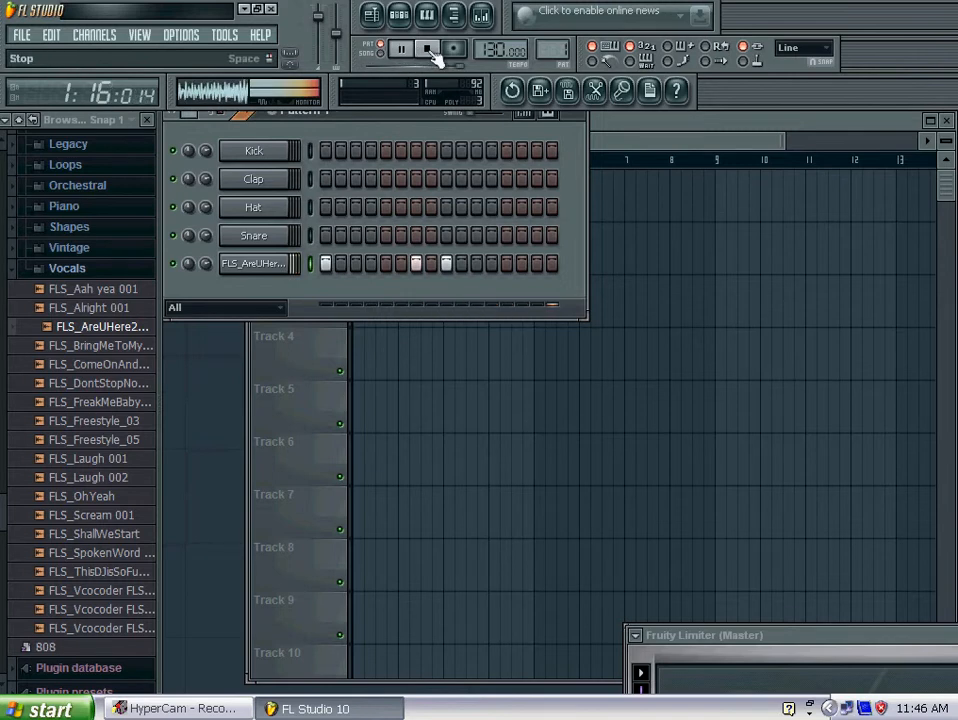
left_click(401, 48)
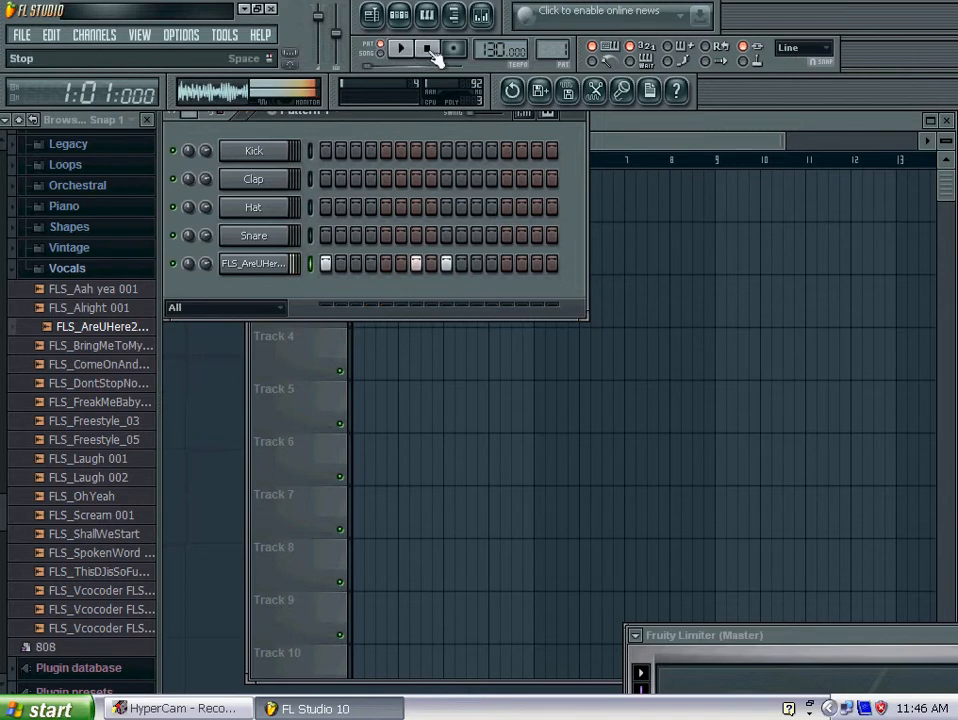
left_click(401, 48)
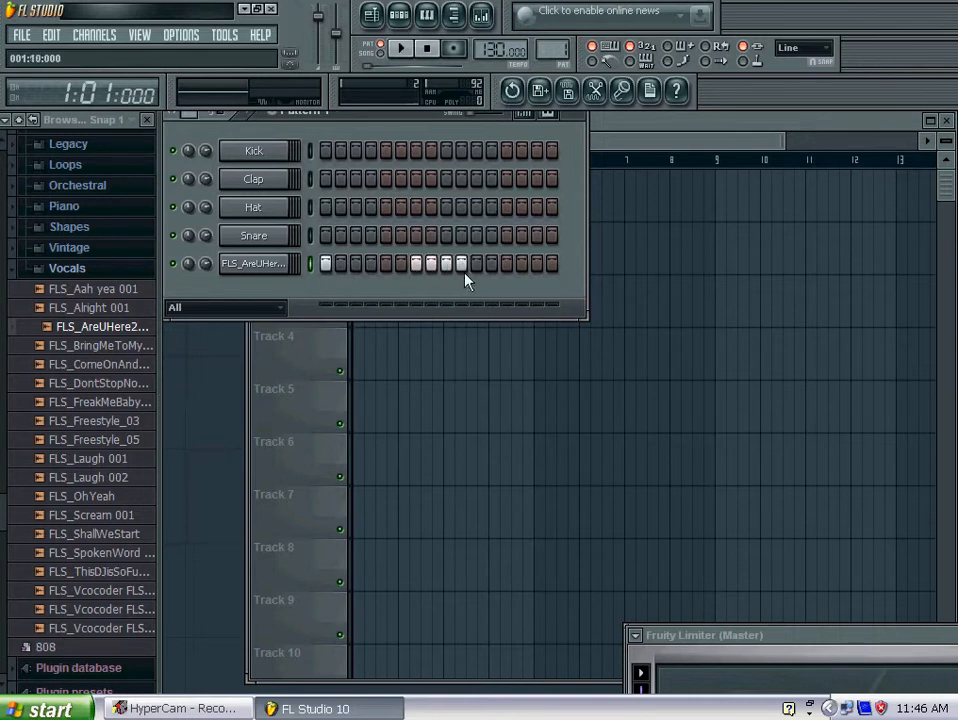
left_click(415, 264)
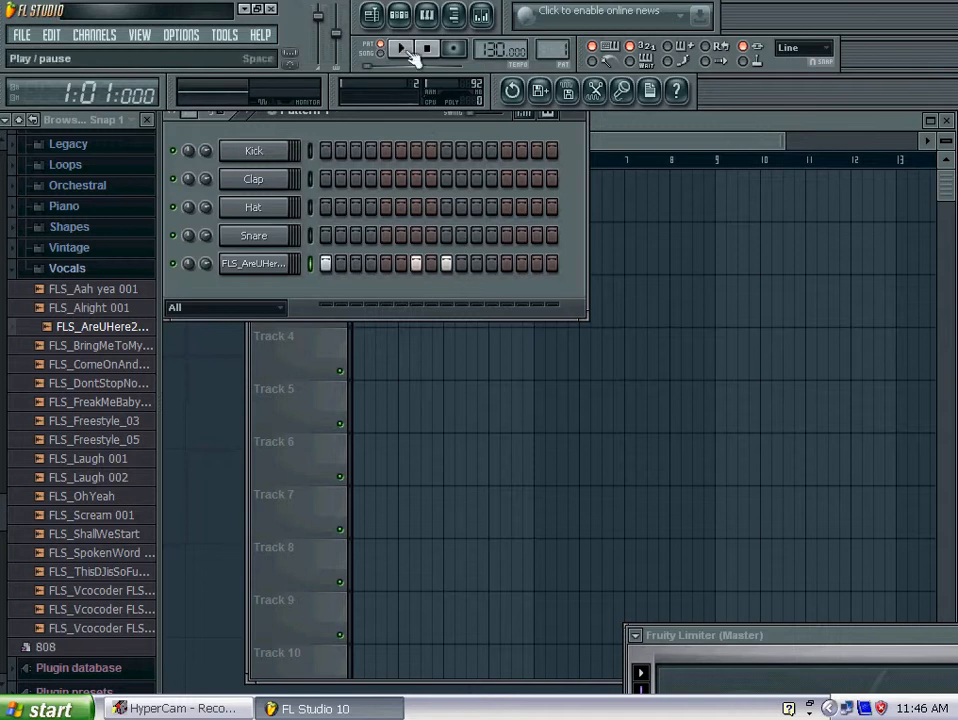
left_click(400, 48)
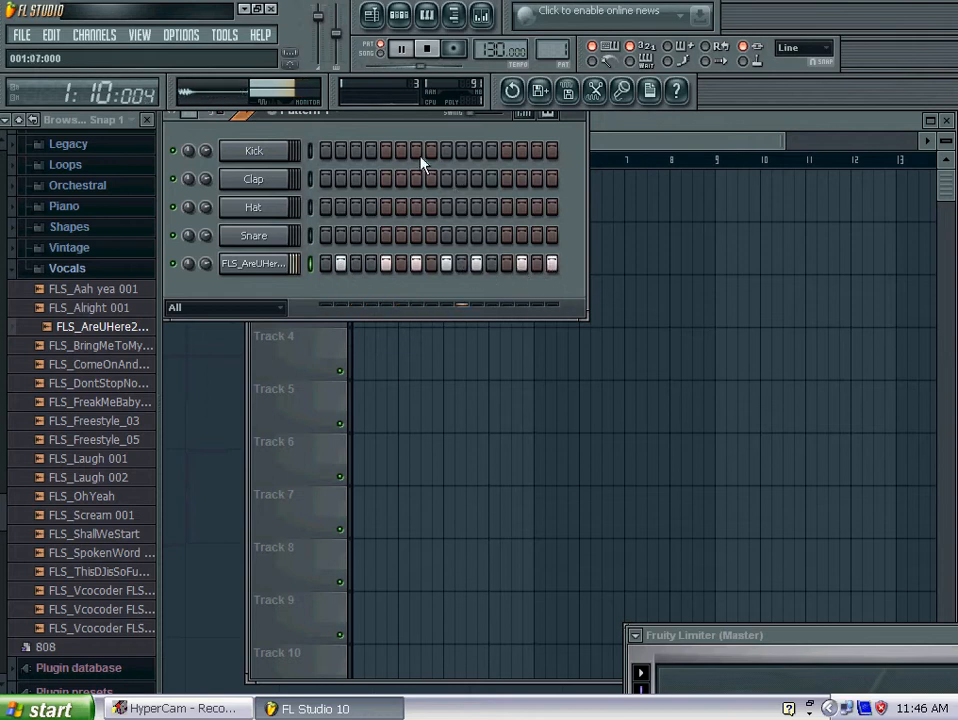
Step: Play the pattern with the vocal channel's extra hits, then stop playback
left_click(400, 48)
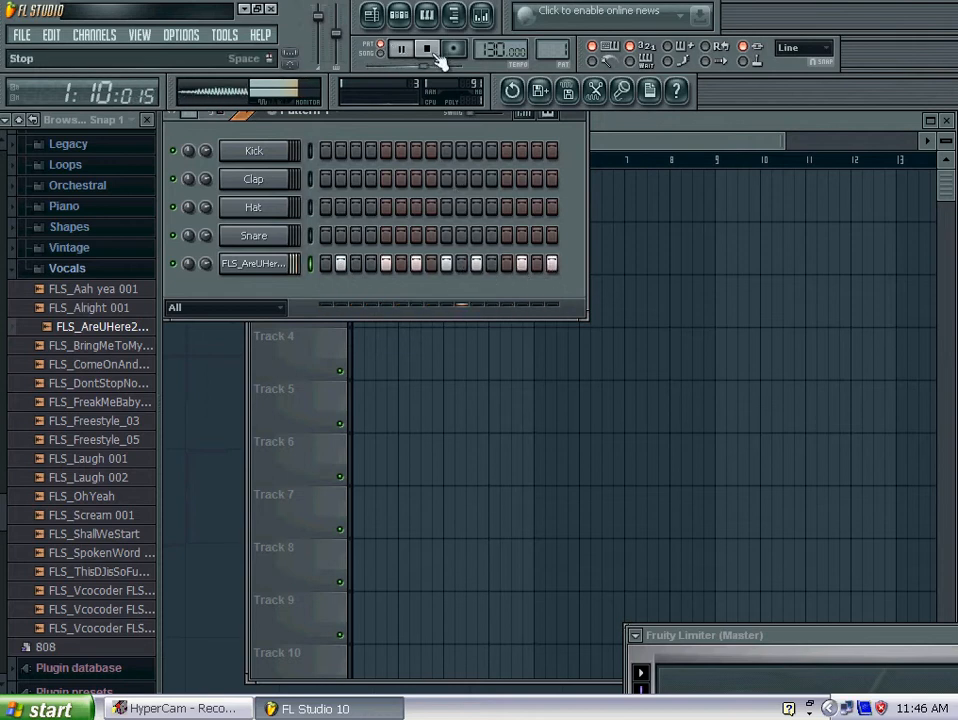
left_click(253, 263)
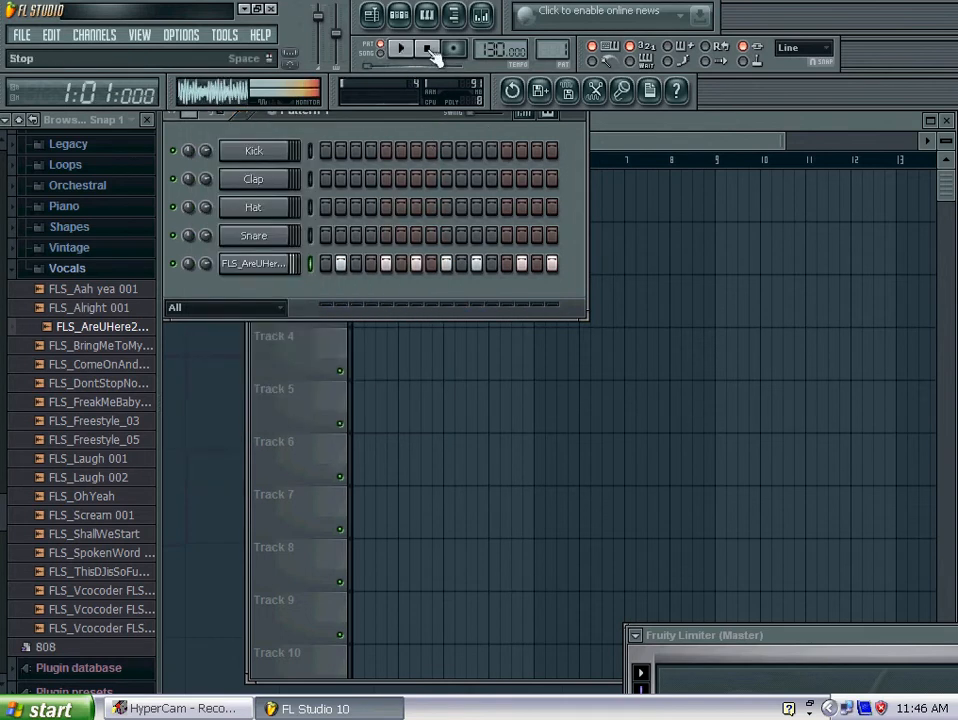
left_click(401, 47)
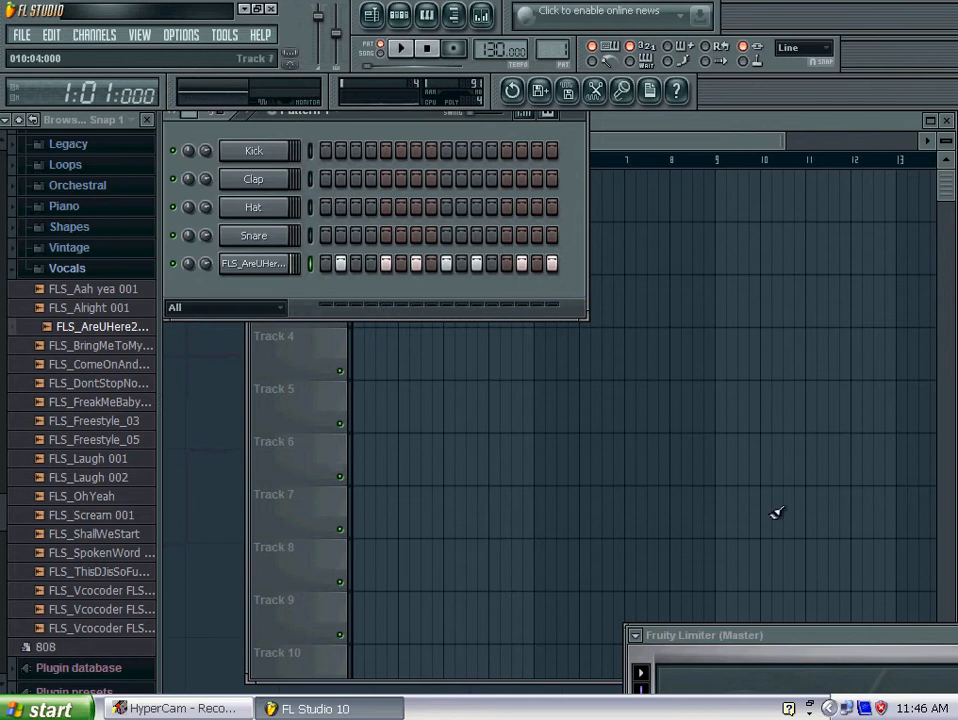
Step: Add FLS_BringMeToMyKnees as a new channel with three hits and play the pattern
left_click(253, 235)
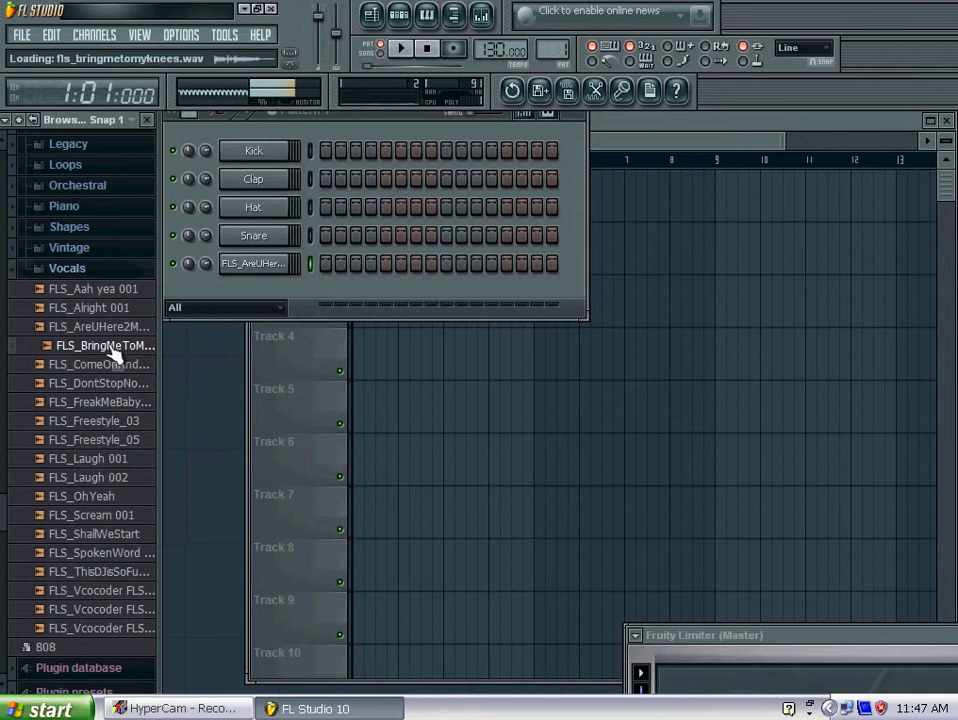
double_click(105, 345)
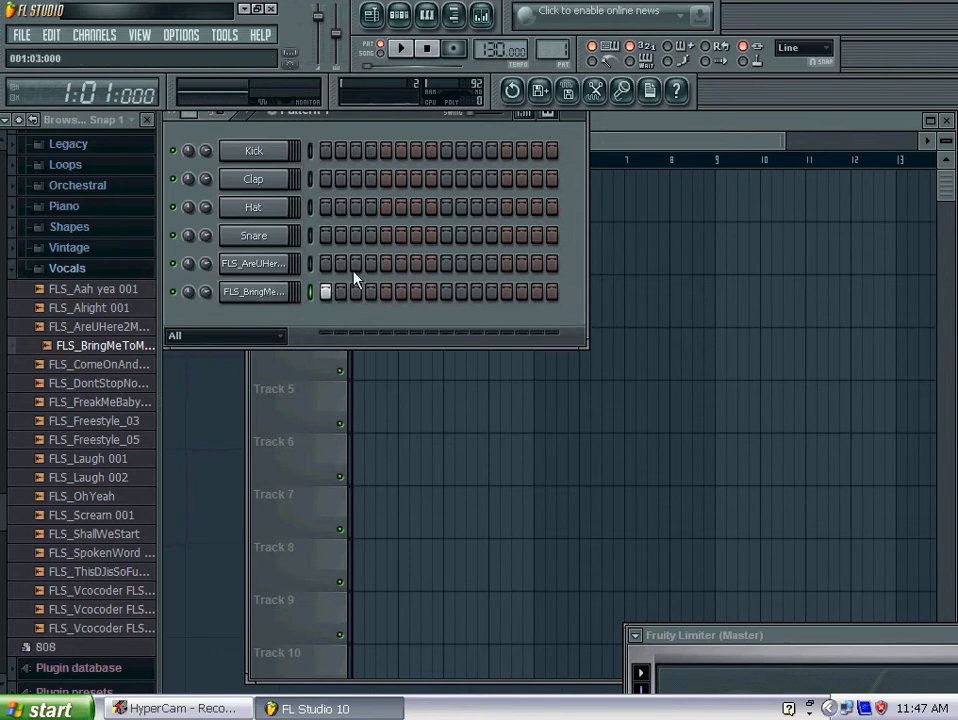
left_click(401, 48)
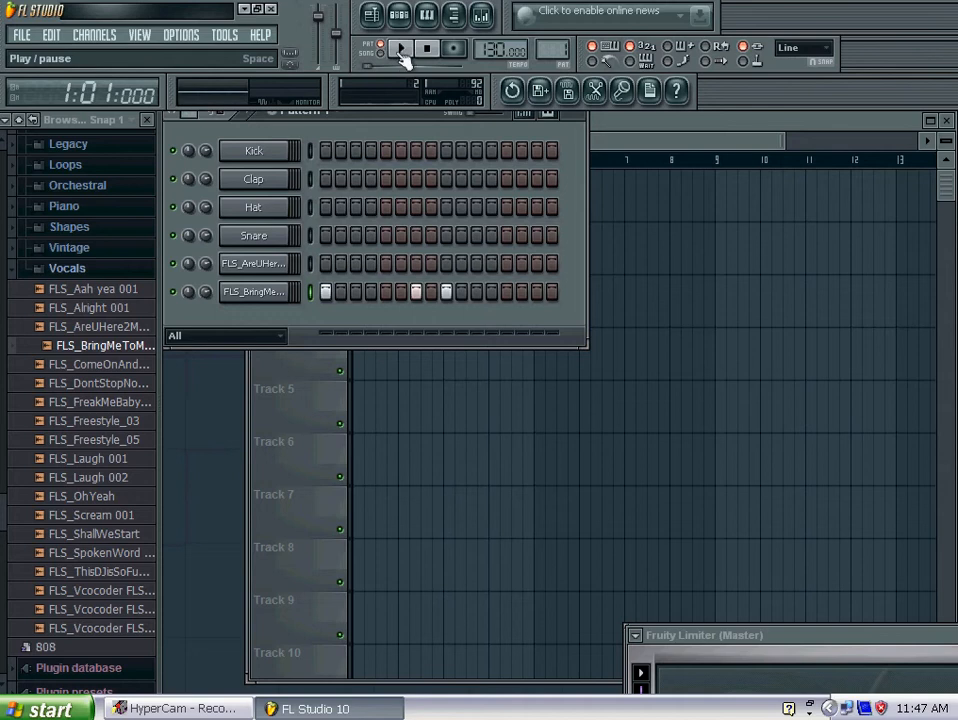
left_click(401, 49)
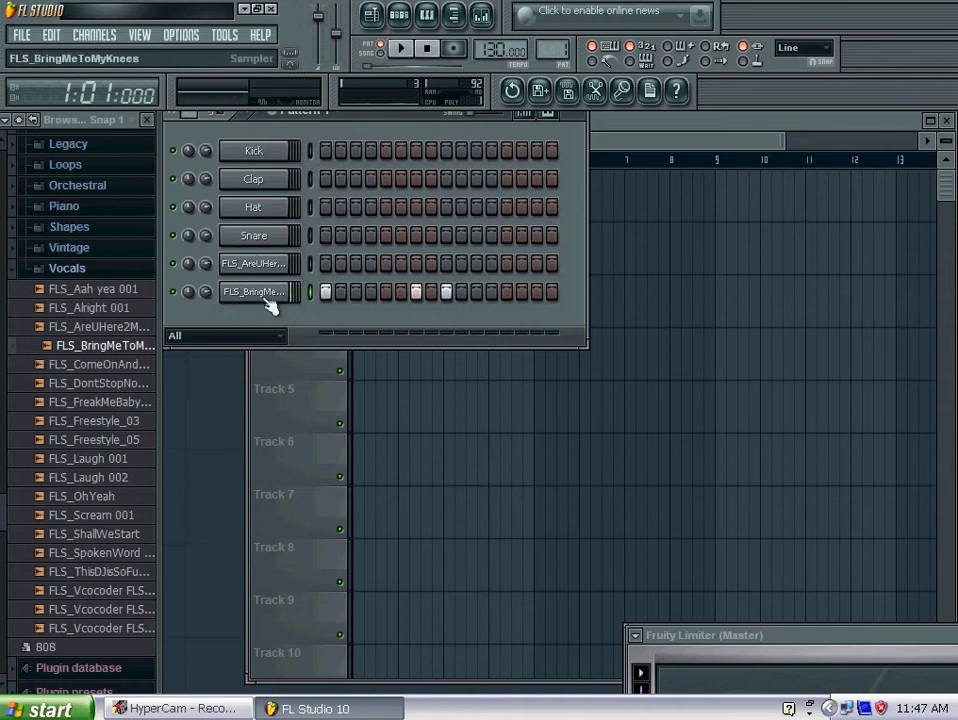
Step: Fill all 16 steps of the FLS_BringMeToMyKnees channel row
left_click(253, 291)
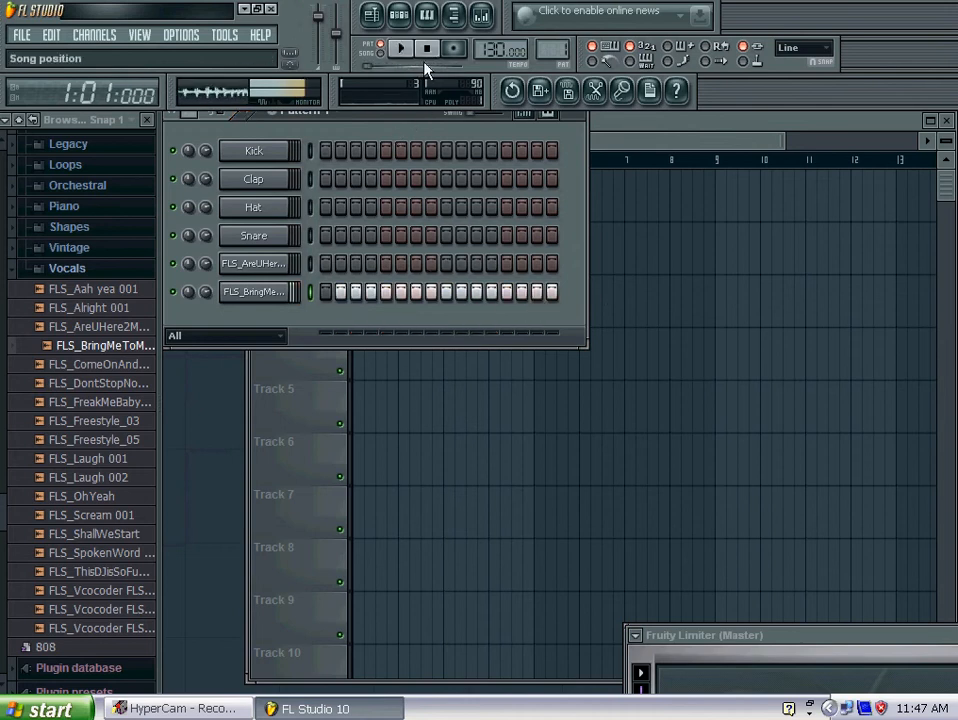
Step: Enable Cut itself on FLS_BringMeToMyKnees, then play and stop the pattern
left_click(253, 291)
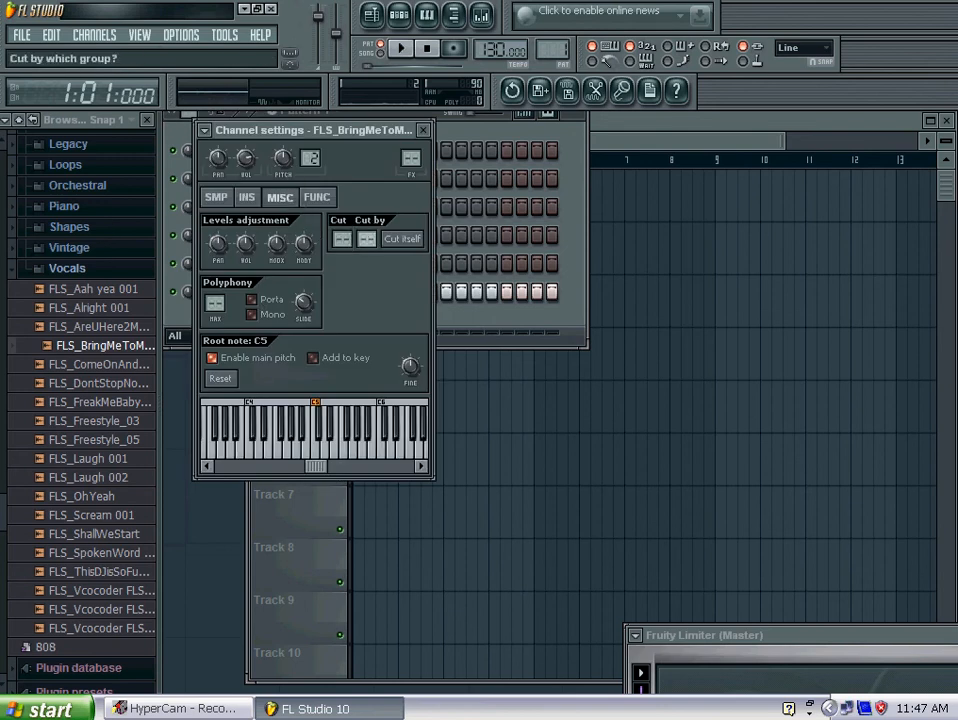
left_click(401, 47)
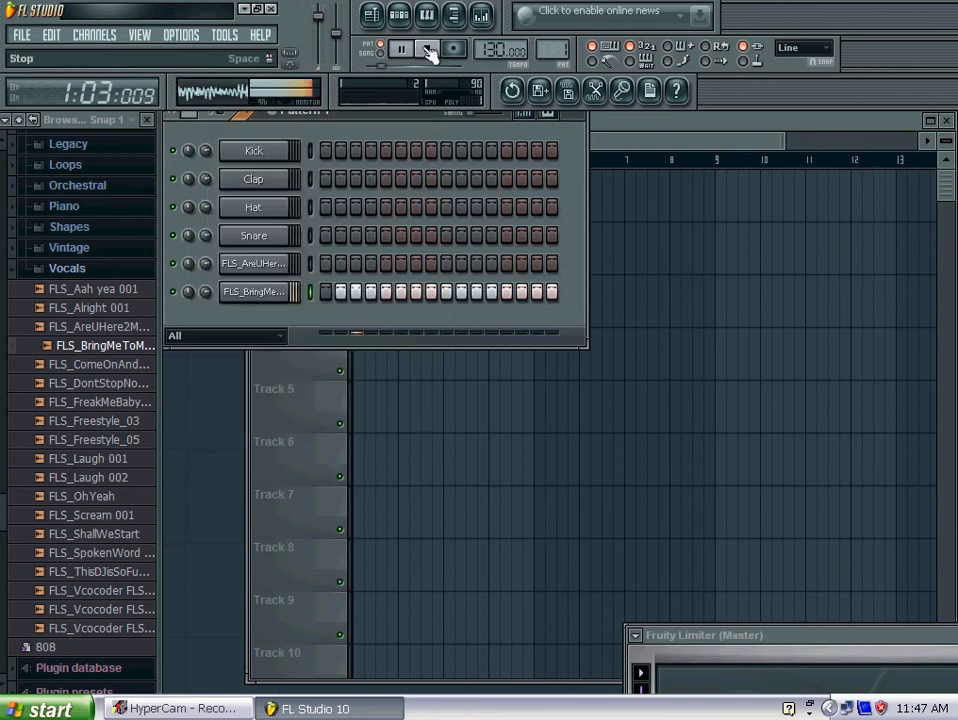
left_click(400, 48)
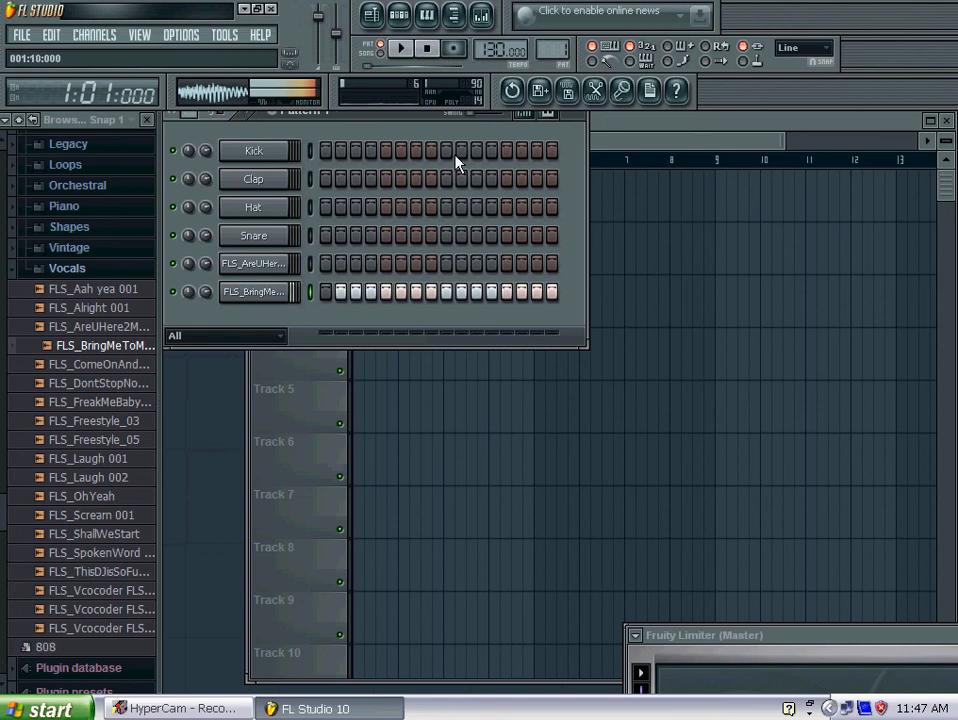